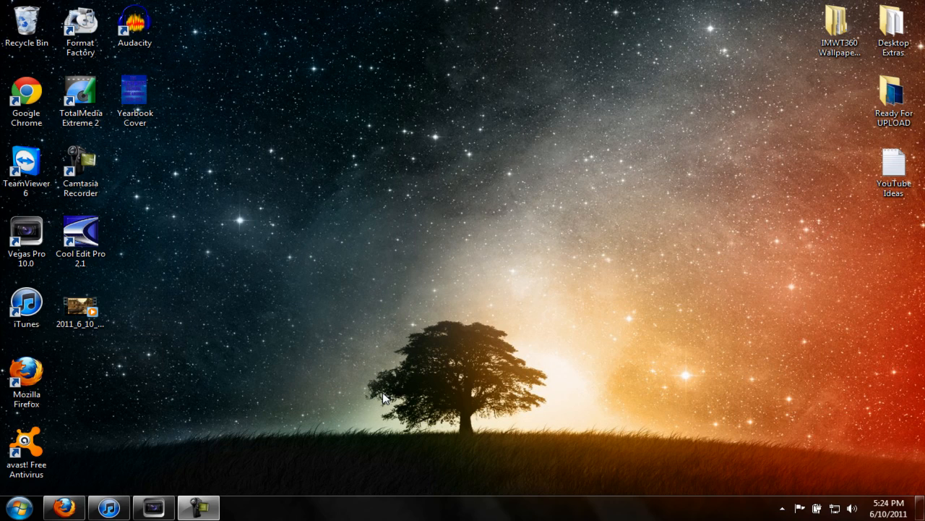
{"action": "mouse_move", "coordinate": [146, 313]}
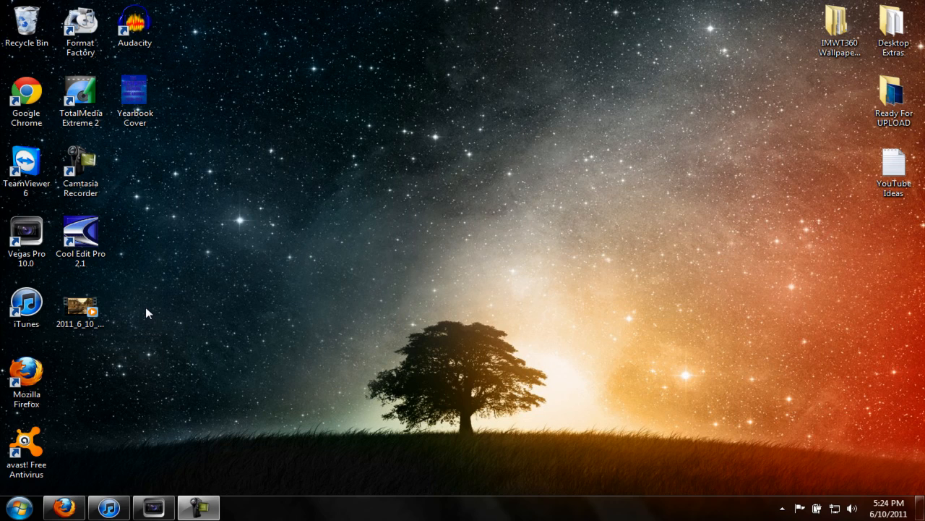
{"action": "mouse_move", "coordinate": [113, 332]}
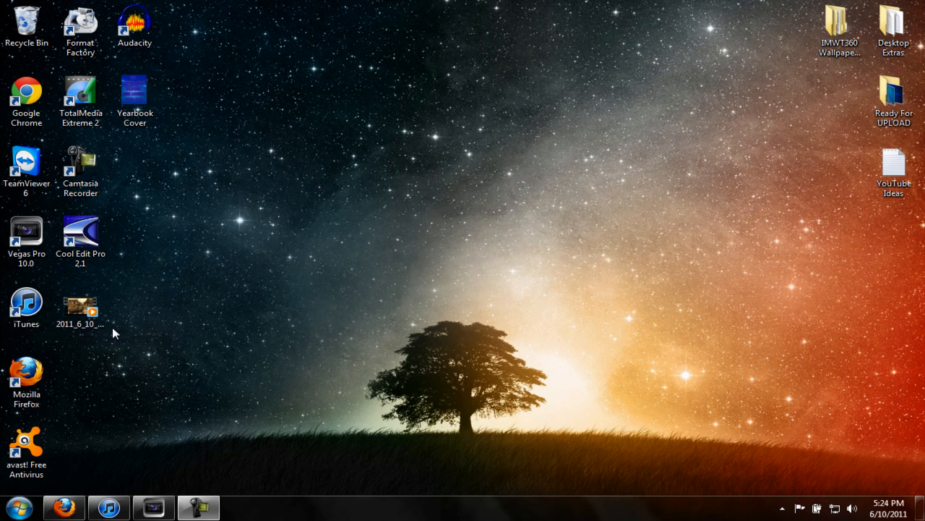
{"action": "mouse_move", "coordinate": [140, 433]}
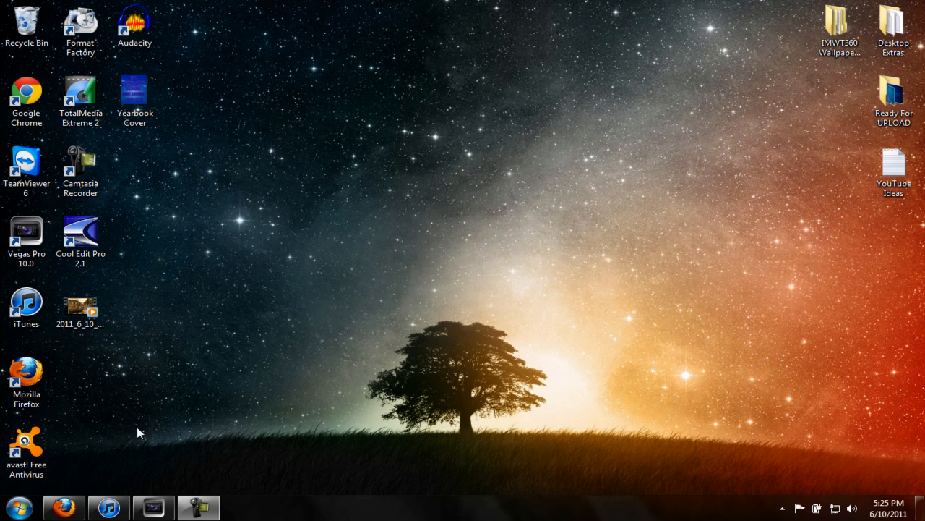
{"action": "mouse_move", "coordinate": [147, 437]}
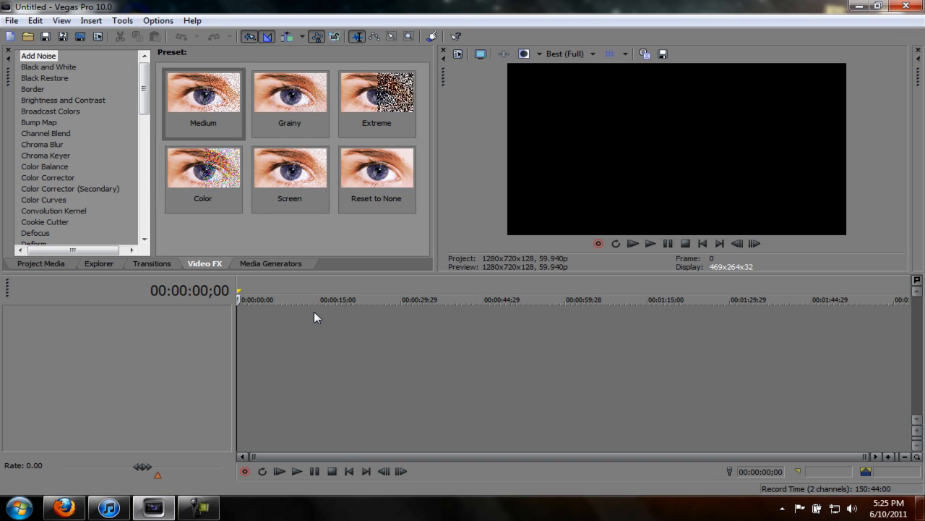
- Switch Preview Quality to Preview (Auto) and drop the desktop gameplay file onto the timeline
{"action": "left_click", "coordinate": [571, 53]}
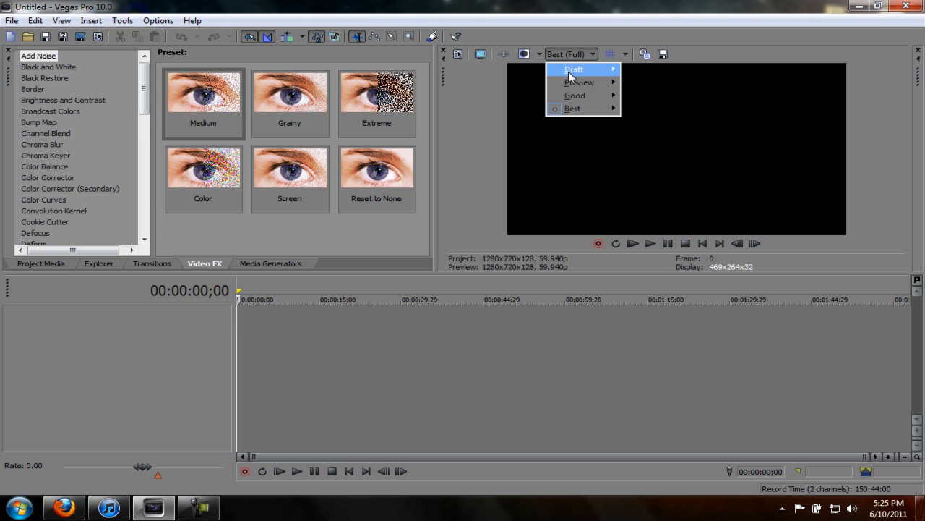
{"action": "left_click", "coordinate": [580, 82]}
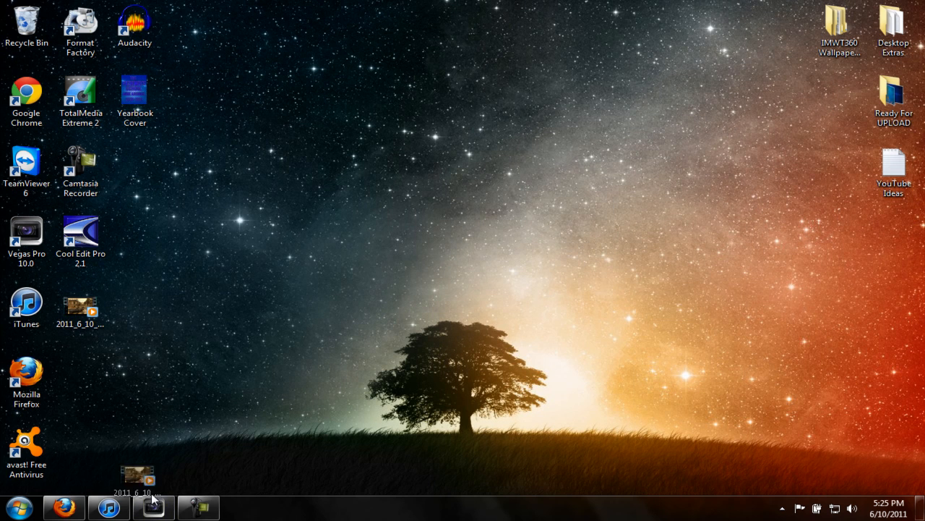
{"action": "left_click", "coordinate": [153, 506]}
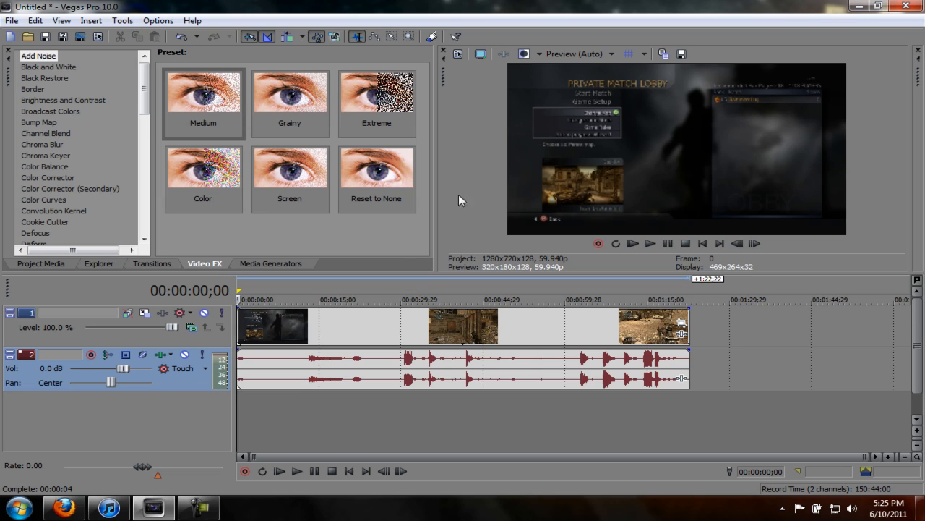
{"action": "mouse_move", "coordinate": [364, 333]}
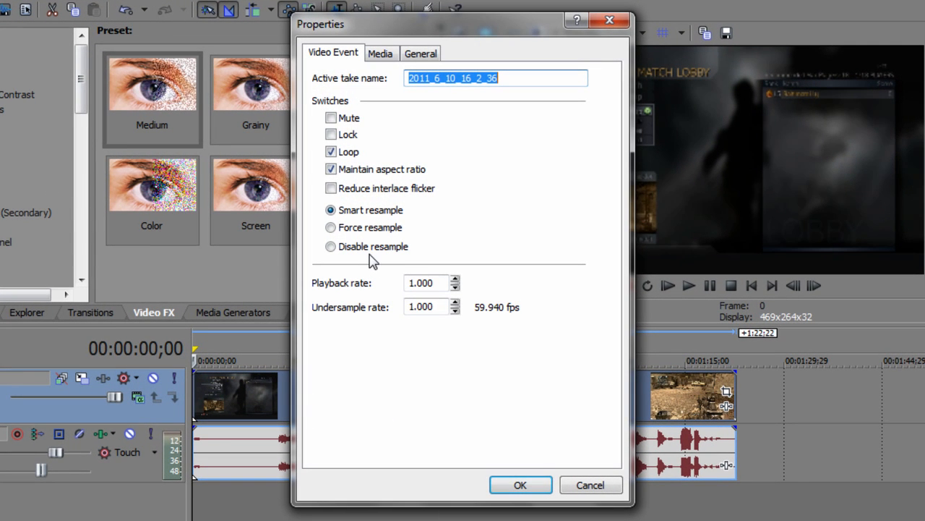
- Disable resampling and aspect-ratio maintenance in the clip's event Properties, then confirm
{"action": "left_click", "coordinate": [330, 245]}
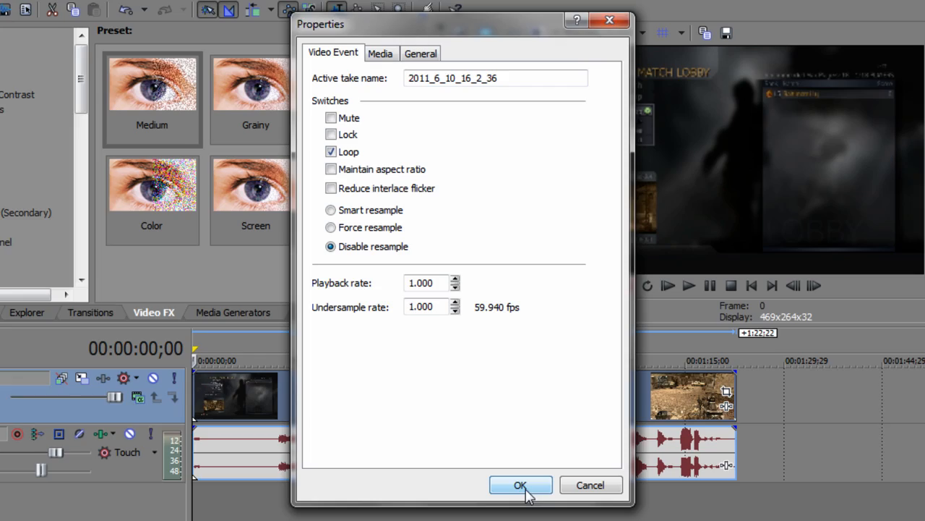
{"action": "left_click", "coordinate": [520, 484]}
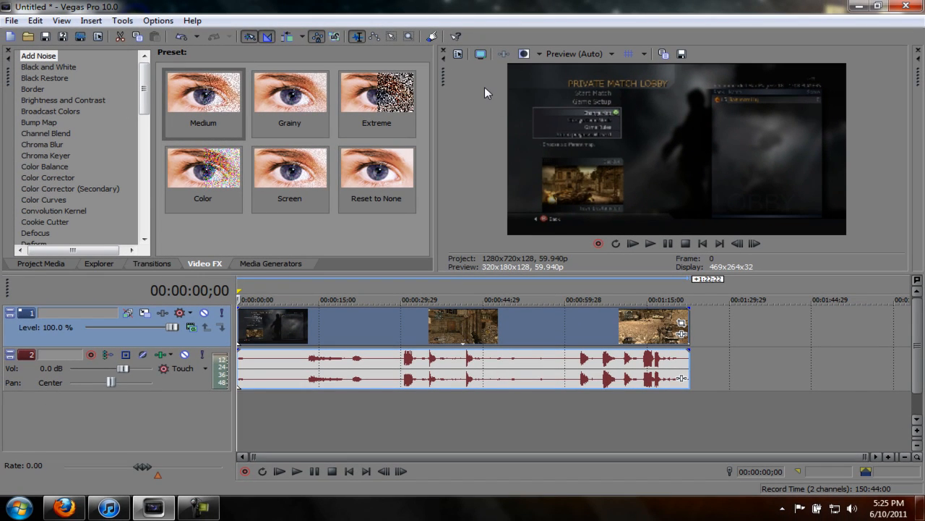
{"action": "mouse_move", "coordinate": [457, 54]}
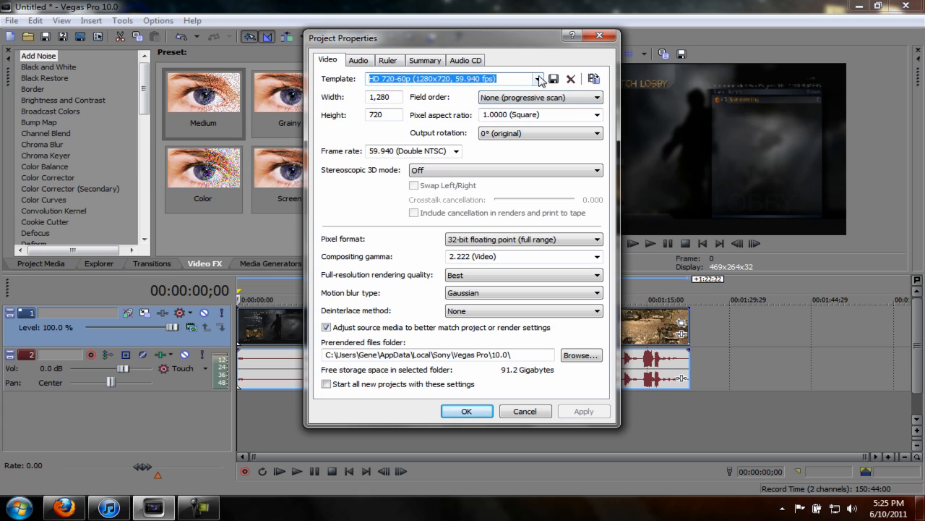
- Match project settings to the 2011_6_10_16_2_36 gameplay clip via the EngageTutorials template
{"action": "left_click", "coordinate": [539, 78]}
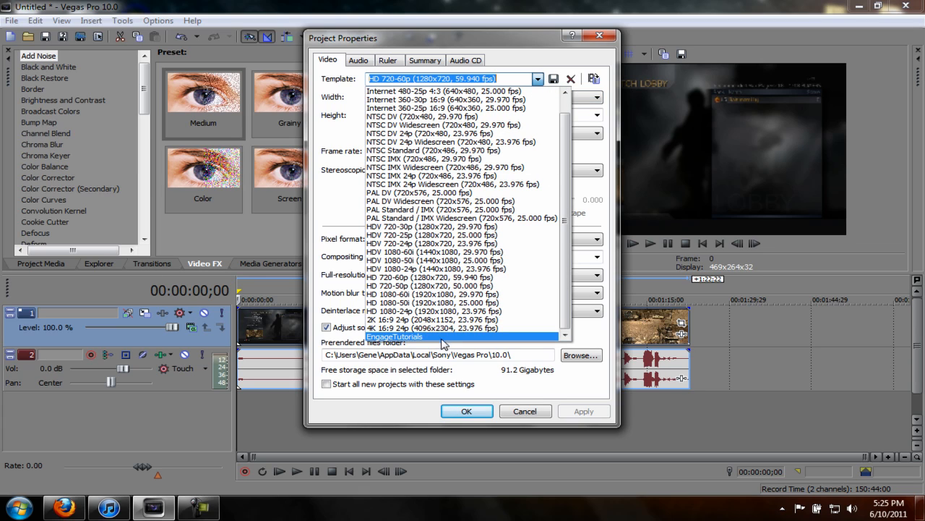
{"action": "left_click", "coordinate": [394, 337]}
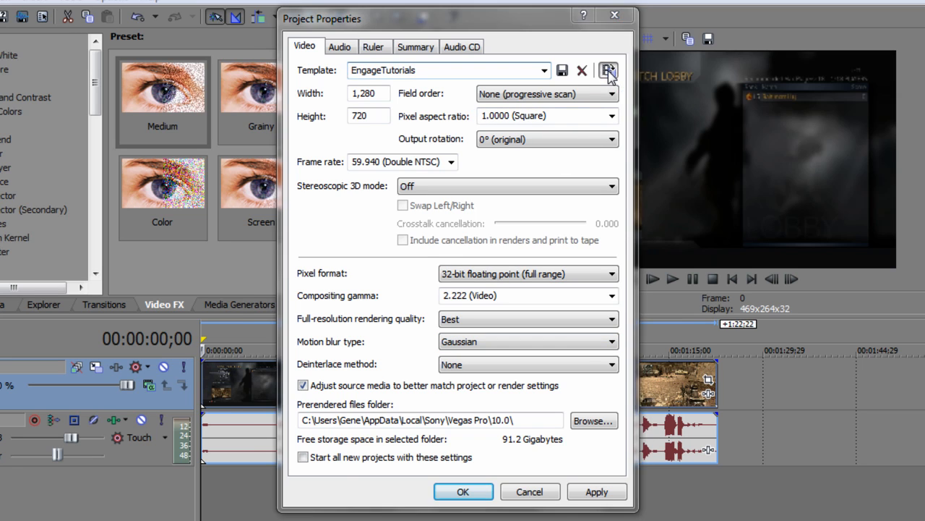
{"action": "left_click", "coordinate": [608, 70]}
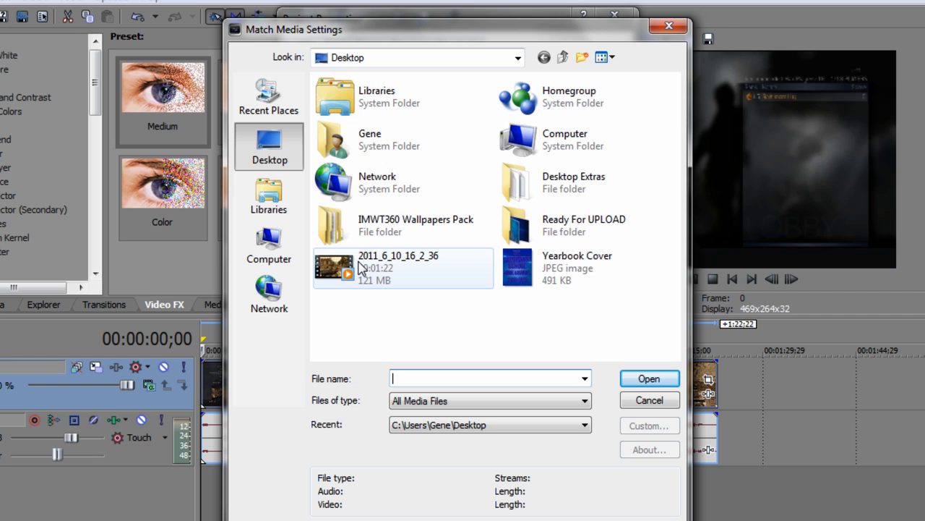
{"action": "left_click", "coordinate": [398, 268]}
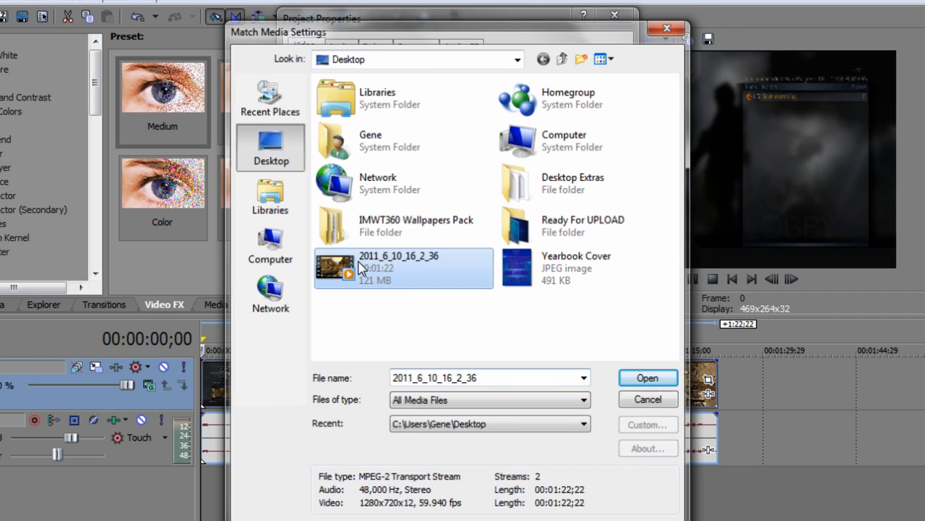
{"action": "left_click", "coordinate": [647, 378]}
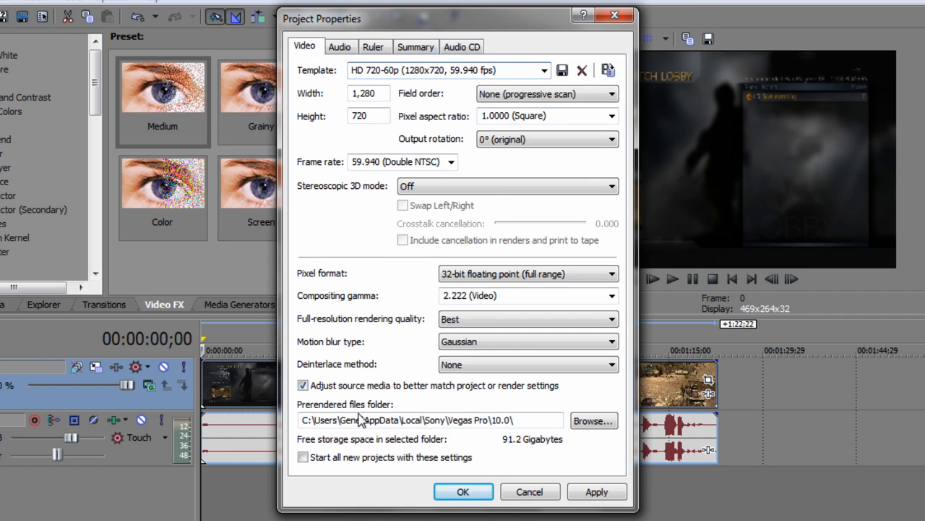
{"action": "mouse_move", "coordinate": [389, 260]}
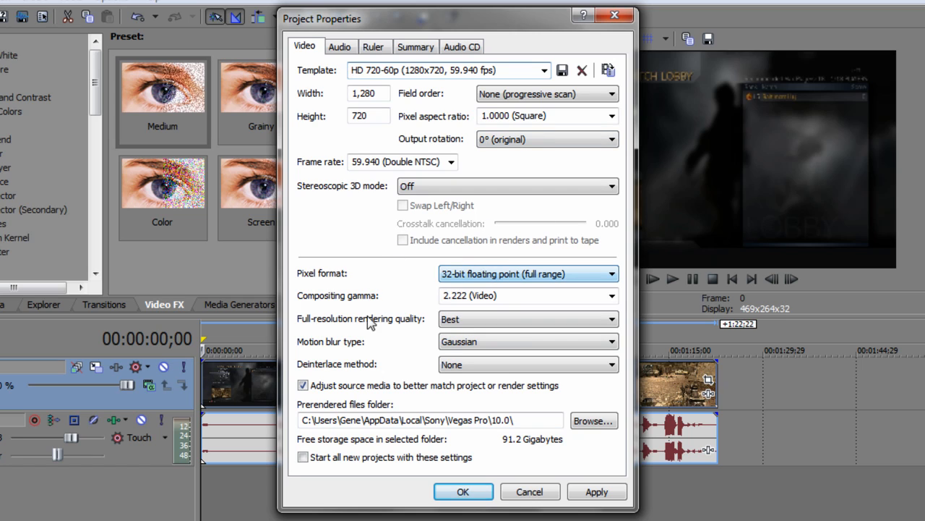
- Keep 32-bit floating point (full range) pixel format and apply as the new-project default
{"action": "left_click", "coordinate": [612, 273]}
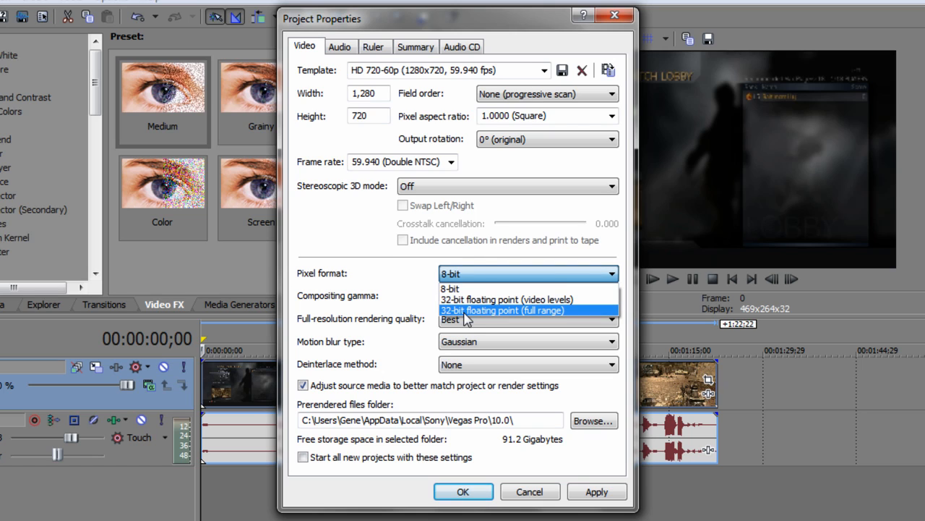
{"action": "left_click", "coordinate": [502, 309]}
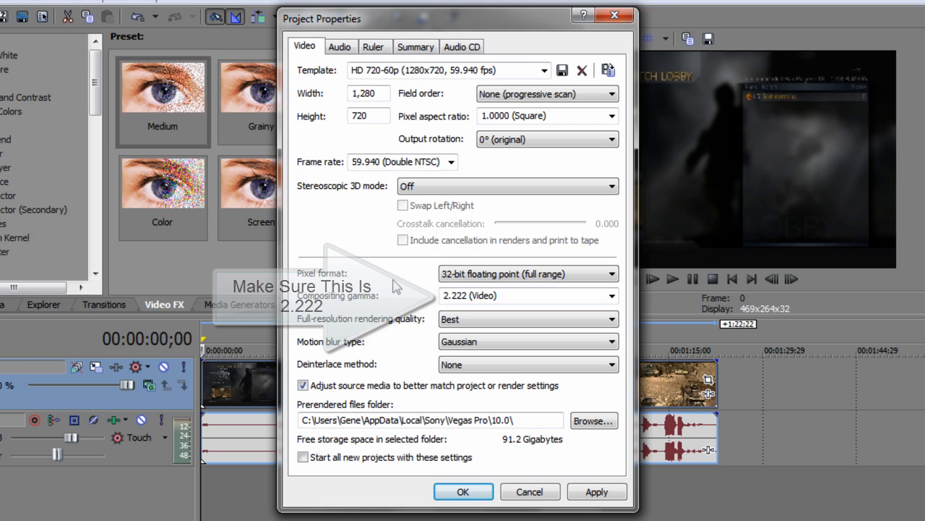
{"action": "mouse_move", "coordinate": [374, 461]}
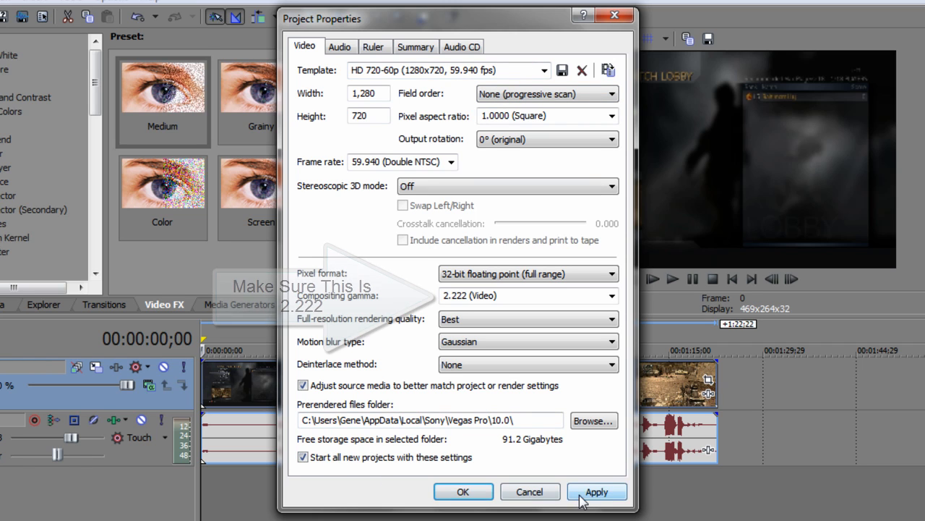
{"action": "left_click", "coordinate": [463, 491]}
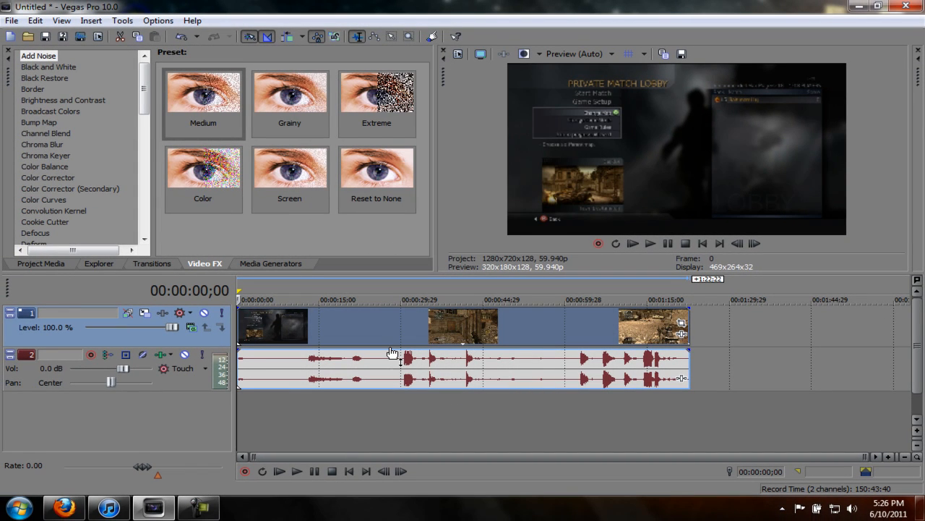
{"action": "mouse_move", "coordinate": [466, 277]}
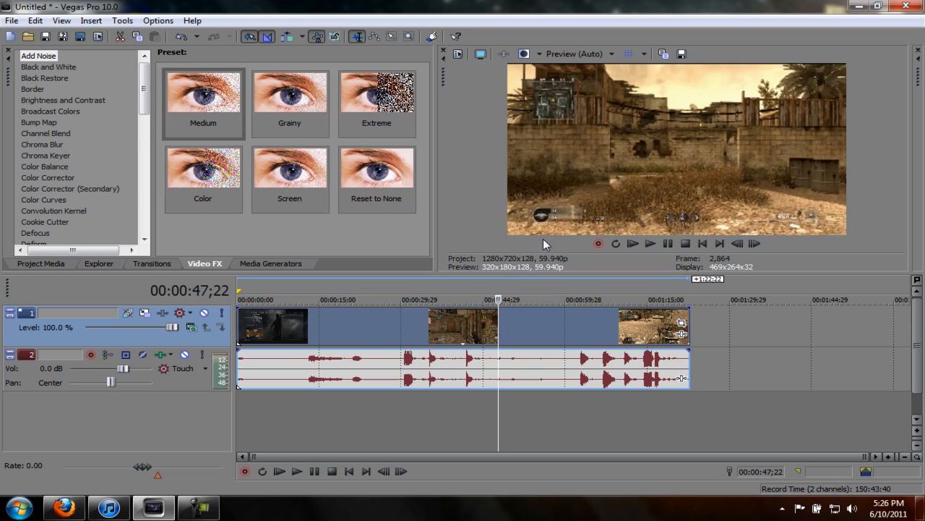
{"action": "mouse_move", "coordinate": [681, 324]}
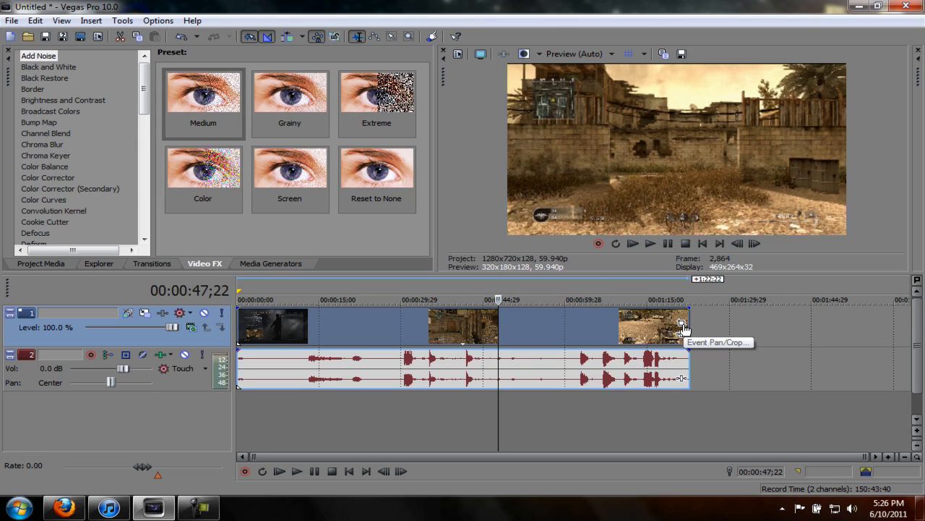
- Tighten the clip's Pan/Crop frame to 1277x716 by dragging the top edge, then close
{"action": "left_click", "coordinate": [679, 325]}
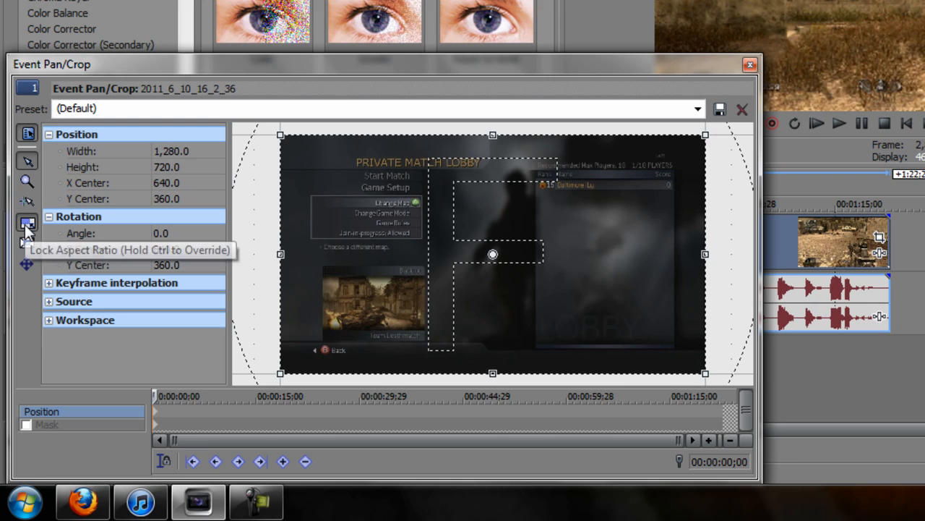
{"action": "mouse_move", "coordinate": [27, 243]}
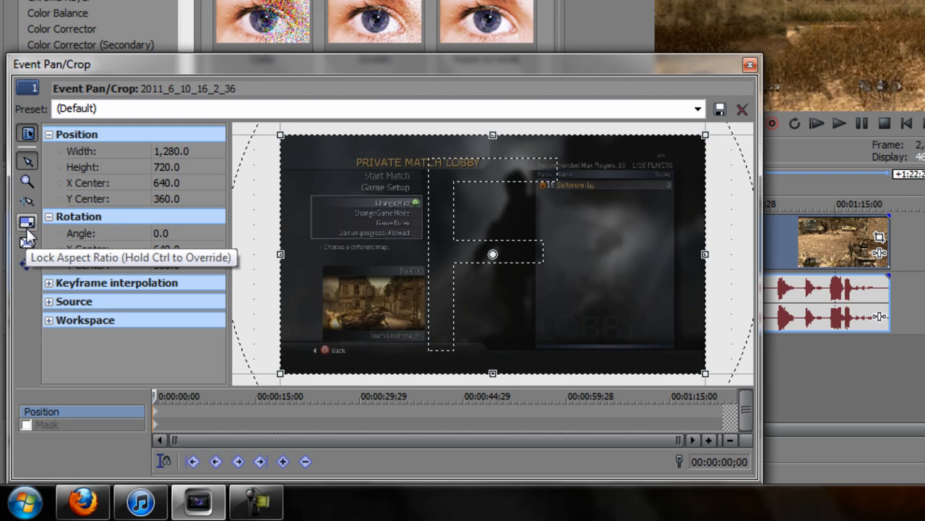
{"action": "left_click_drag", "start_coordinate": [492, 135], "coordinate": [470, 138]}
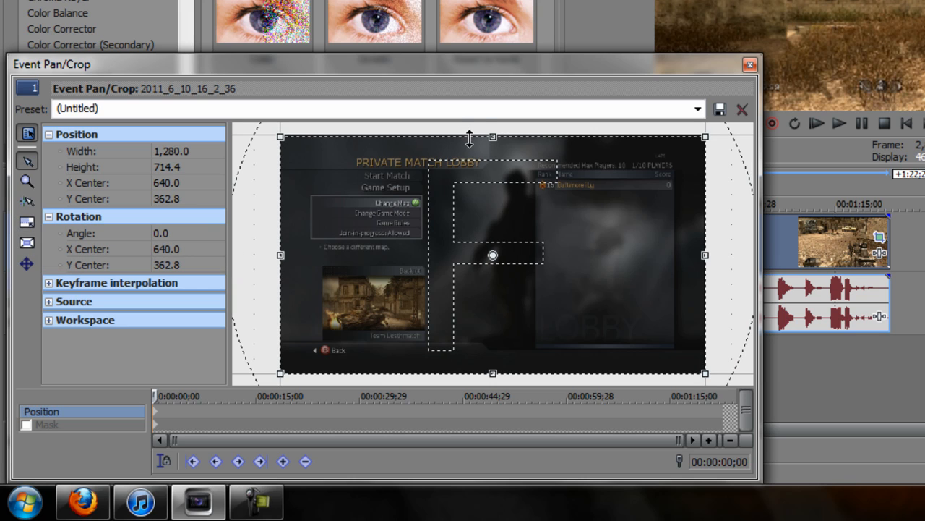
{"action": "mouse_move", "coordinate": [712, 225]}
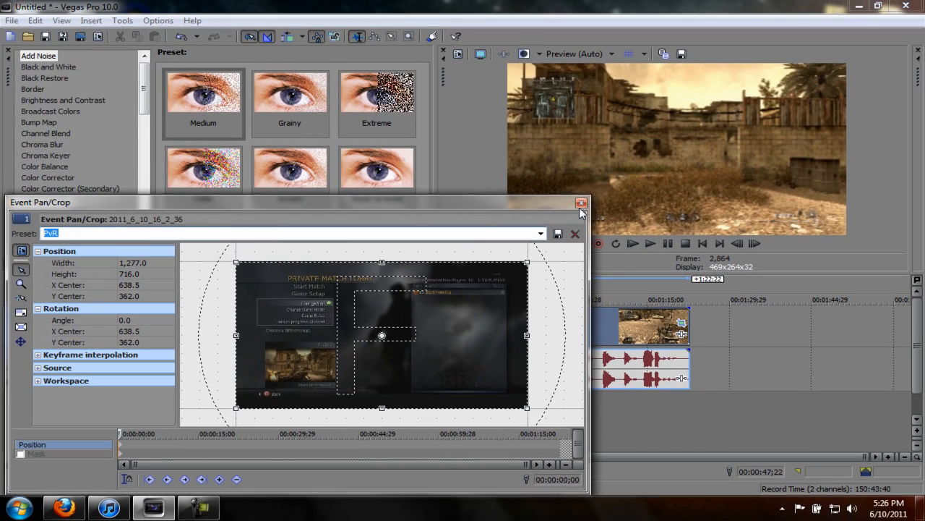
{"action": "left_click", "coordinate": [582, 203]}
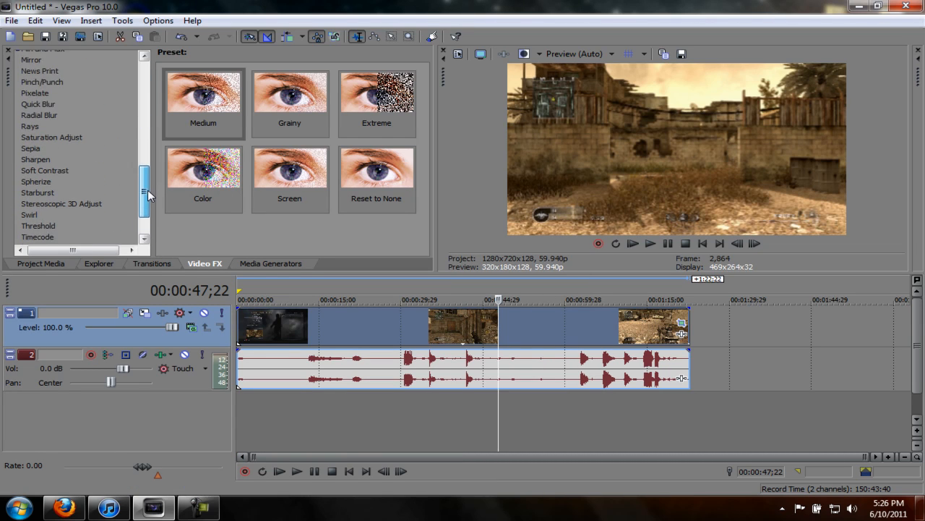
- Scroll the Video FX list and select Color Curves to show its presets
{"action": "scroll", "scroll_direction": "up", "scroll_amount": 3}
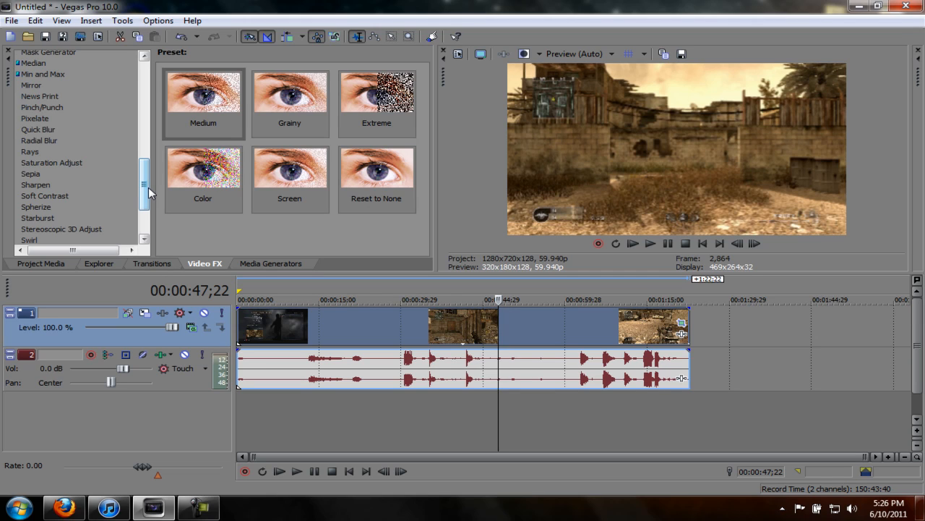
{"action": "scroll", "scroll_direction": "up", "scroll_amount": 3}
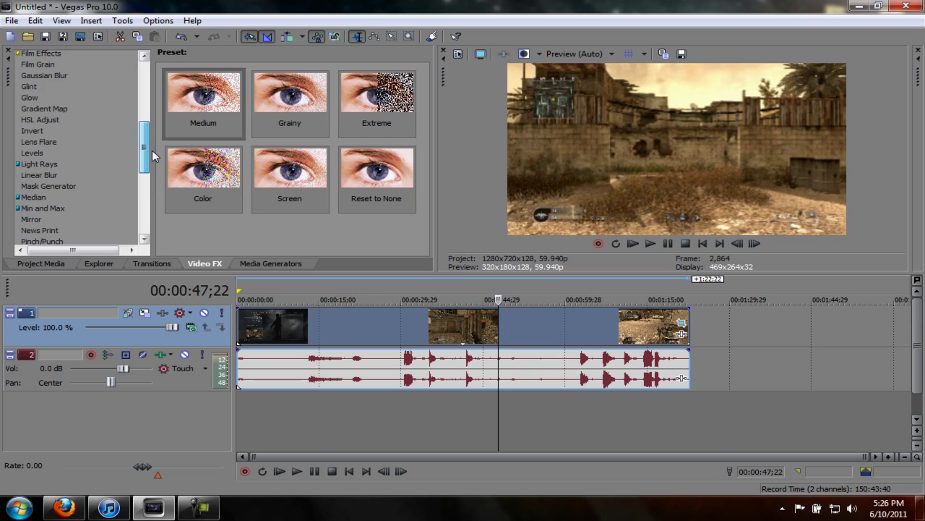
{"action": "scroll", "scroll_direction": "up", "scroll_amount": 3}
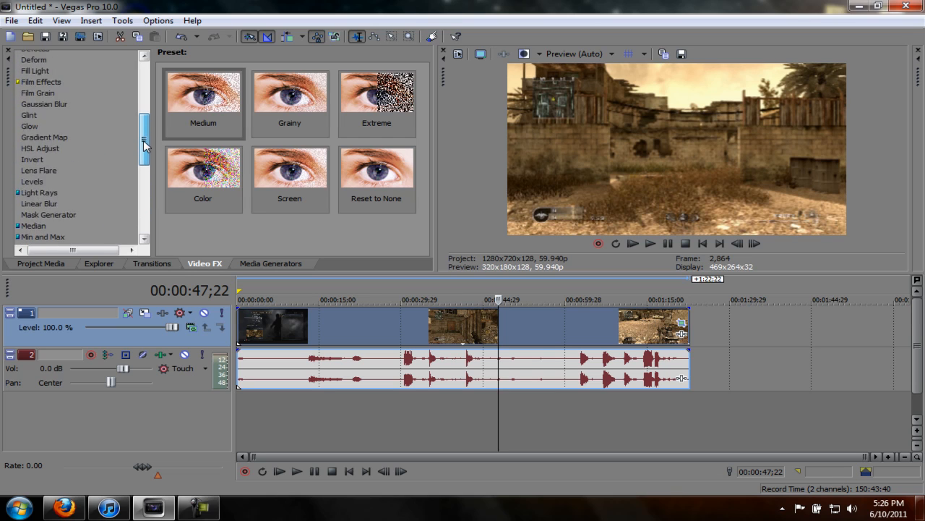
{"action": "left_click", "coordinate": [44, 72]}
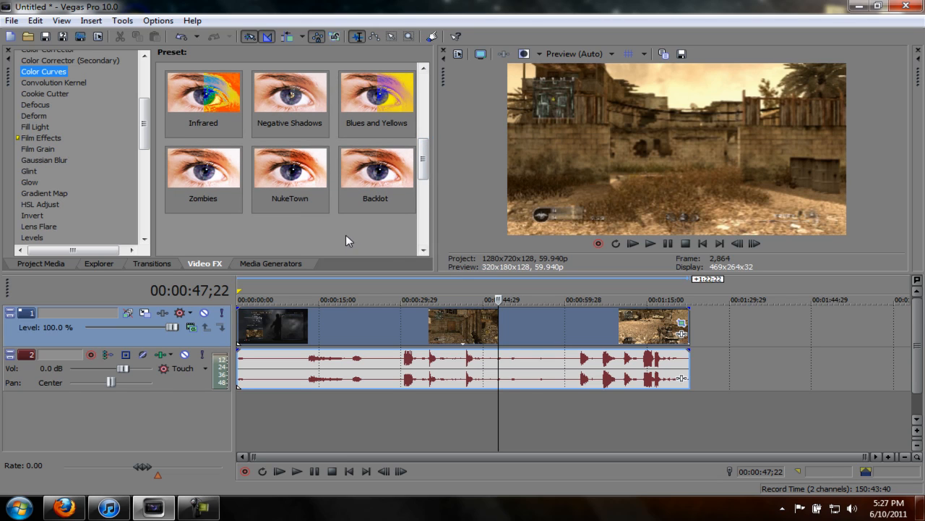
{"action": "mouse_move", "coordinate": [269, 214]}
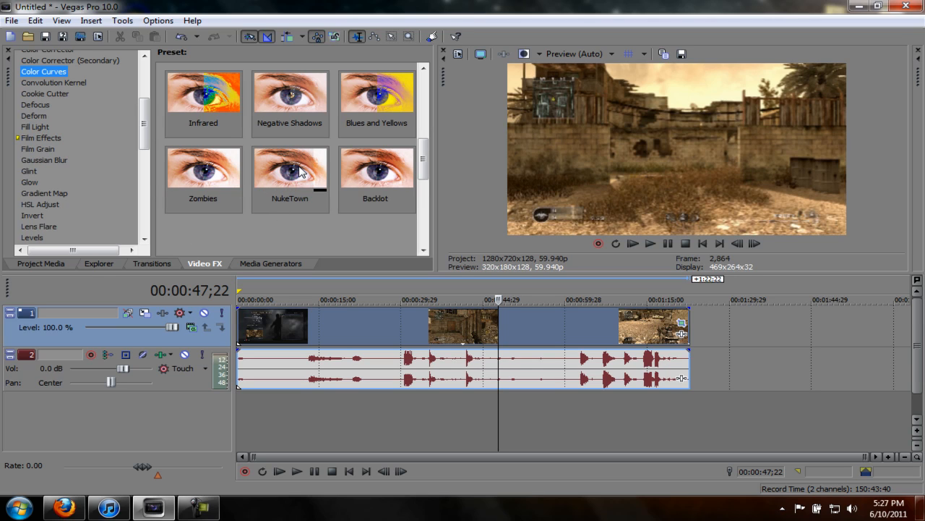
- Apply the Backlot Color Curves preset, reshape its RGB curve for contrast, and close
{"action": "left_click", "coordinate": [375, 174]}
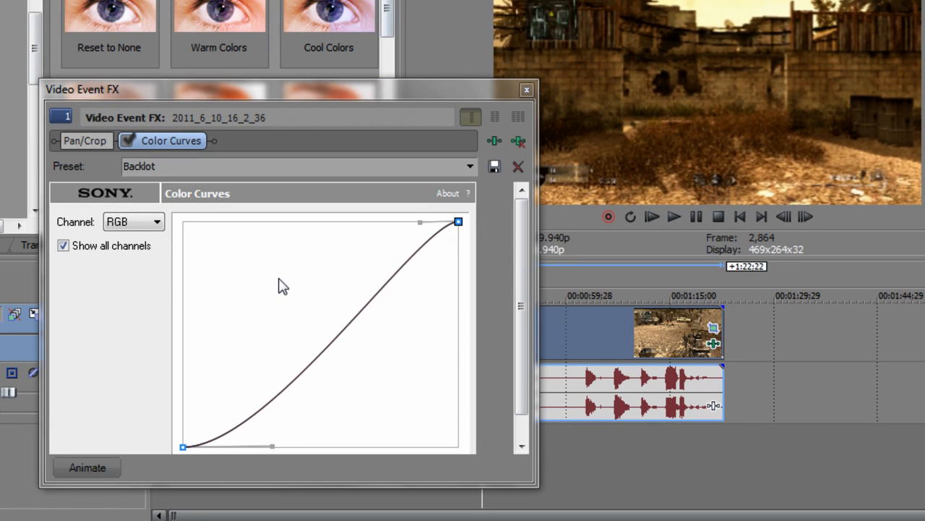
{"action": "mouse_move", "coordinate": [420, 222]}
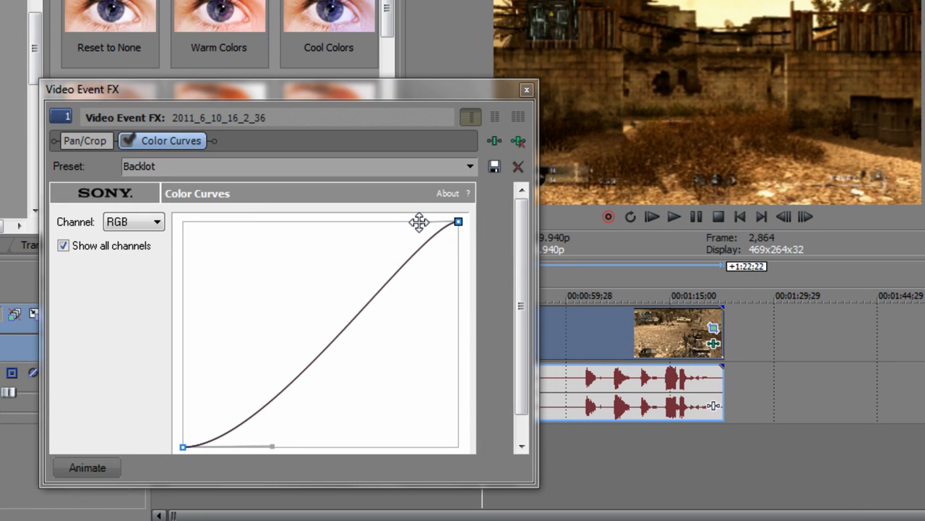
{"action": "left_click_drag", "start_coordinate": [420, 221], "coordinate": [334, 222]}
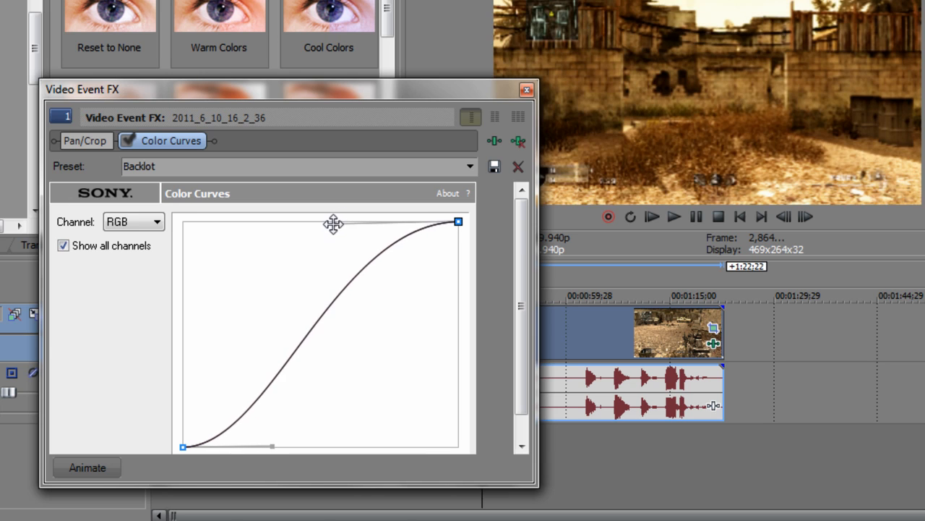
{"action": "left_click_drag", "start_coordinate": [334, 223], "coordinate": [393, 217]}
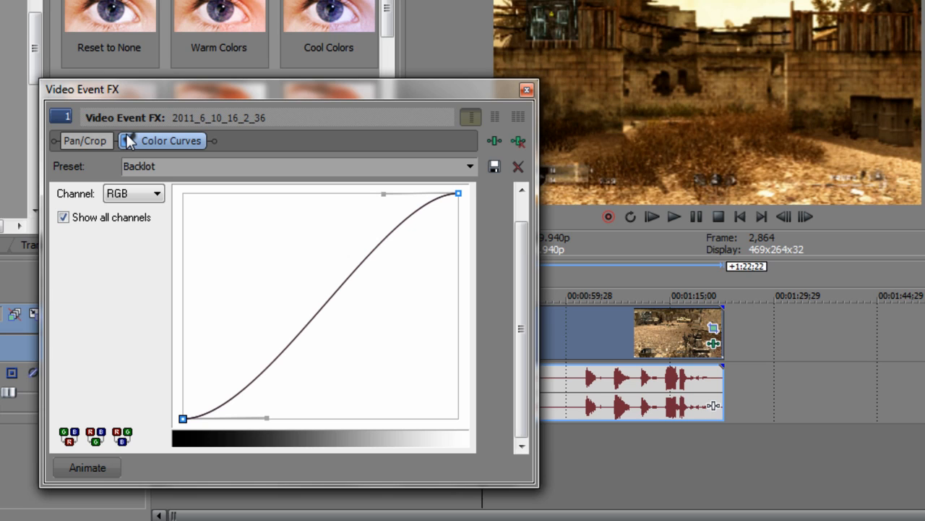
{"action": "mouse_move", "coordinate": [527, 89]}
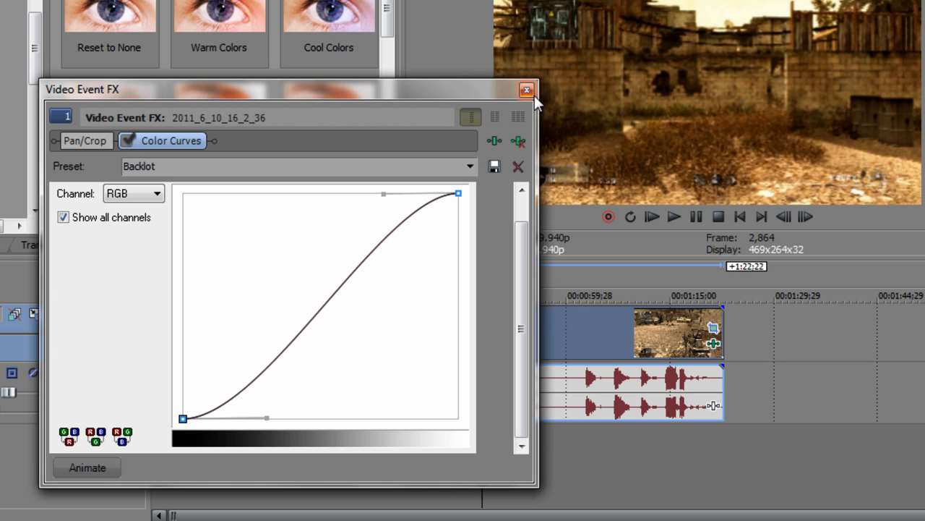
{"action": "left_click", "coordinate": [527, 89]}
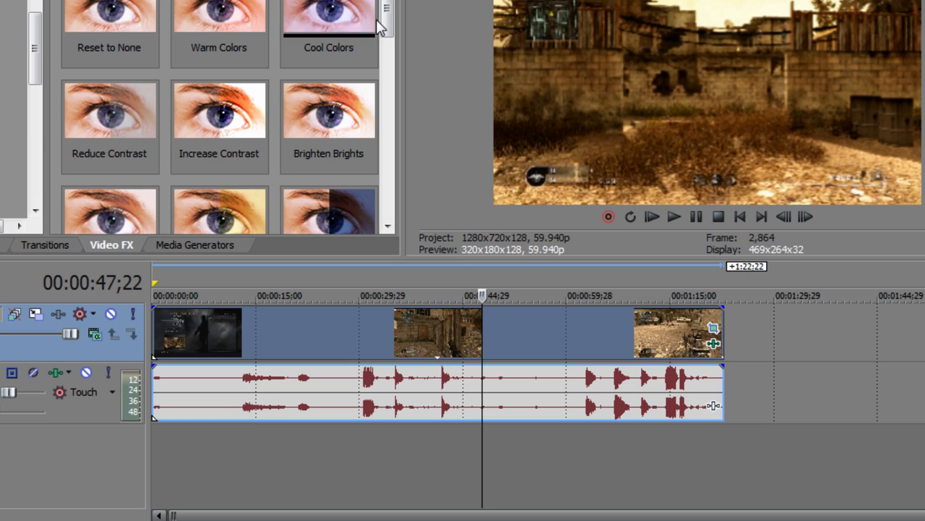
- Add the Sharpen preset after Color Curves and close Video Event FX
{"action": "scroll", "scroll_direction": "down", "scroll_amount": 3}
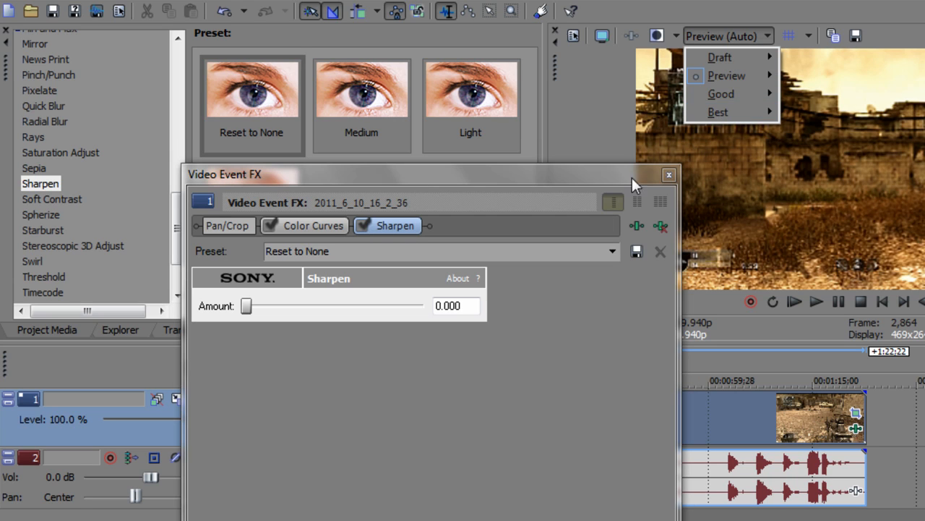
{"action": "left_click", "coordinate": [669, 174]}
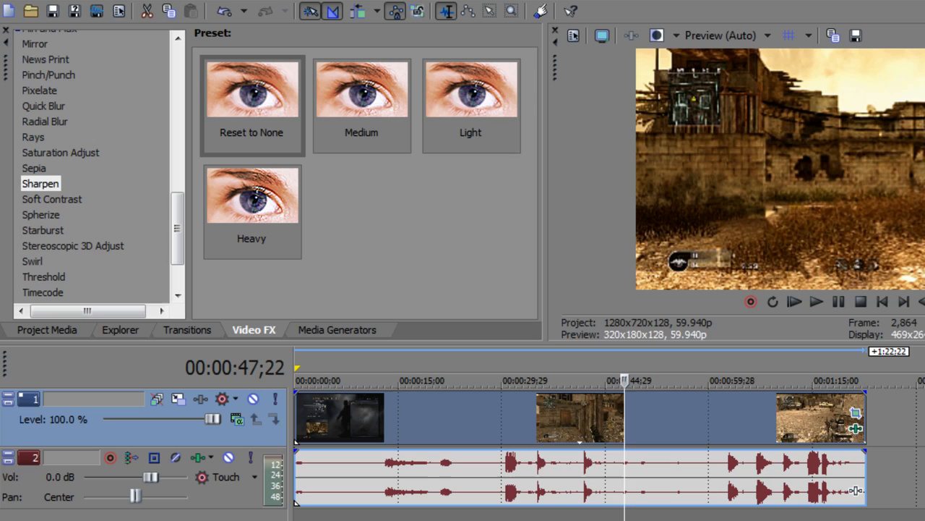
{"action": "mouse_move", "coordinate": [185, 297]}
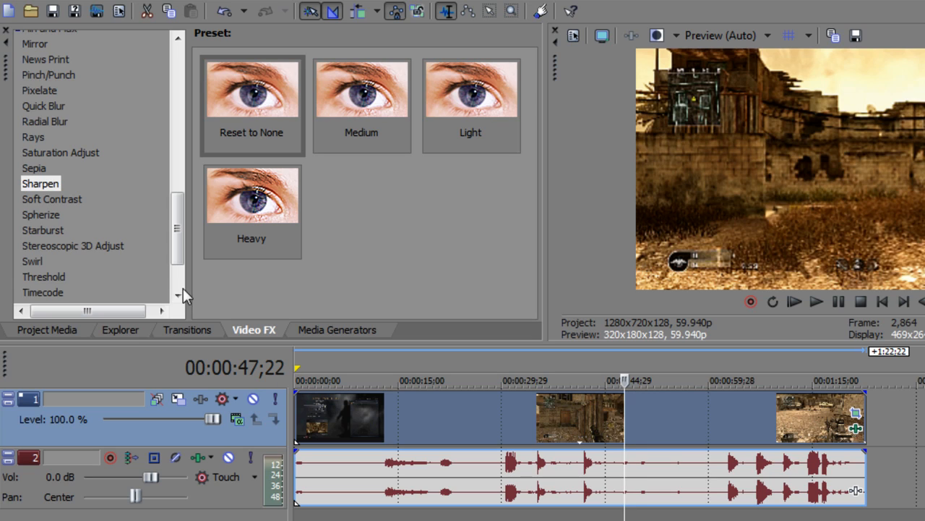
{"action": "mouse_move", "coordinate": [31, 11]}
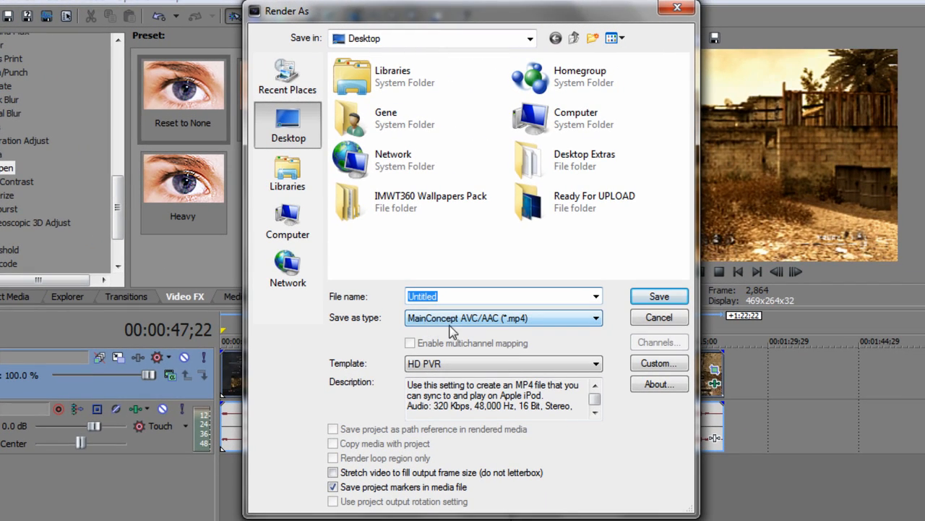
- Render as MainConcept AVC/AAC (*.mp4) with the HD PVR template and open Custom settings
{"action": "left_click", "coordinate": [593, 317]}
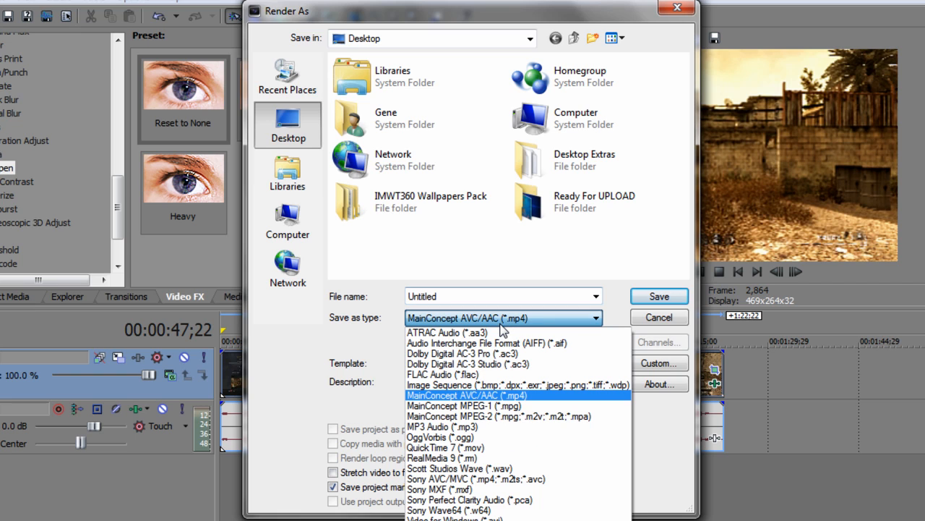
{"action": "left_click", "coordinate": [462, 395]}
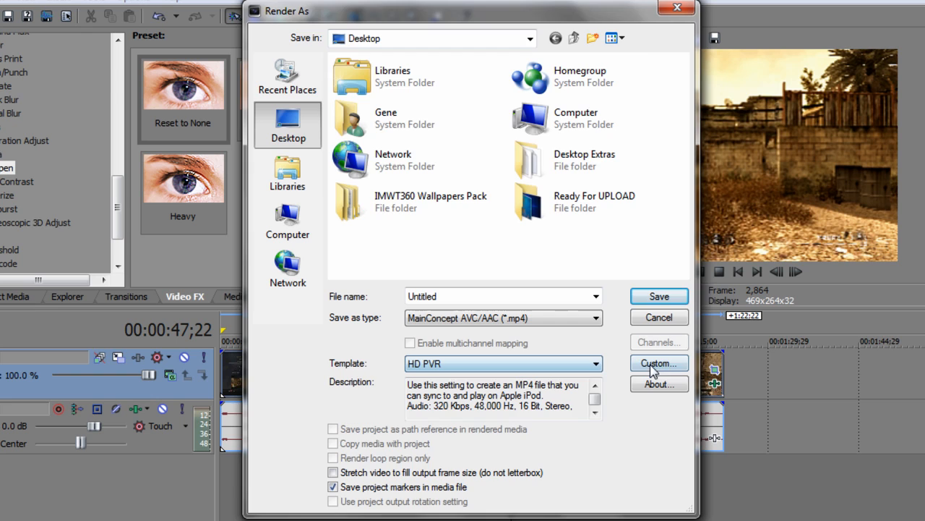
{"action": "left_click", "coordinate": [658, 362]}
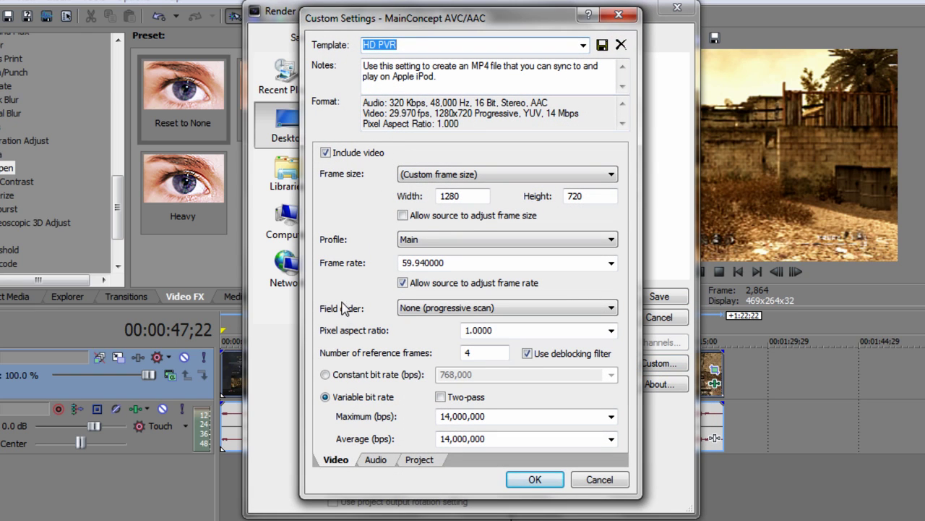
{"action": "mouse_move", "coordinate": [598, 406]}
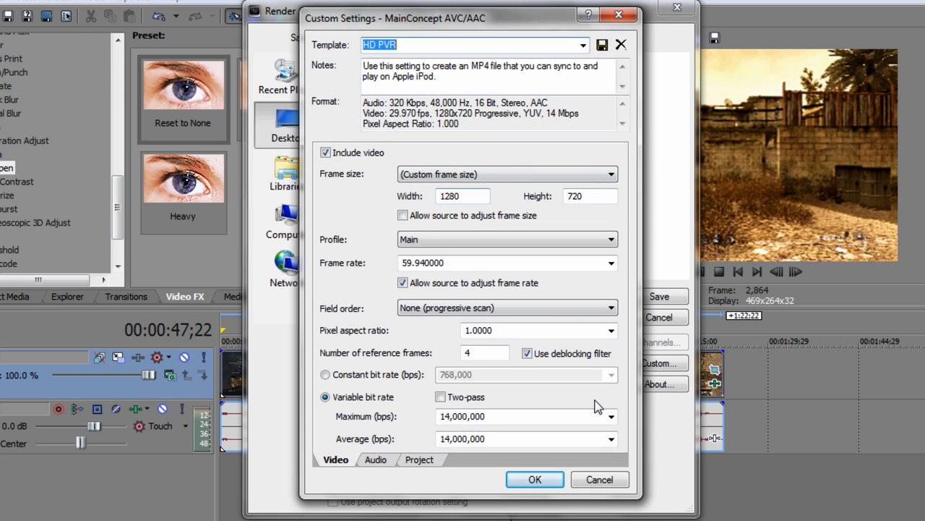
{"action": "mouse_move", "coordinate": [553, 203]}
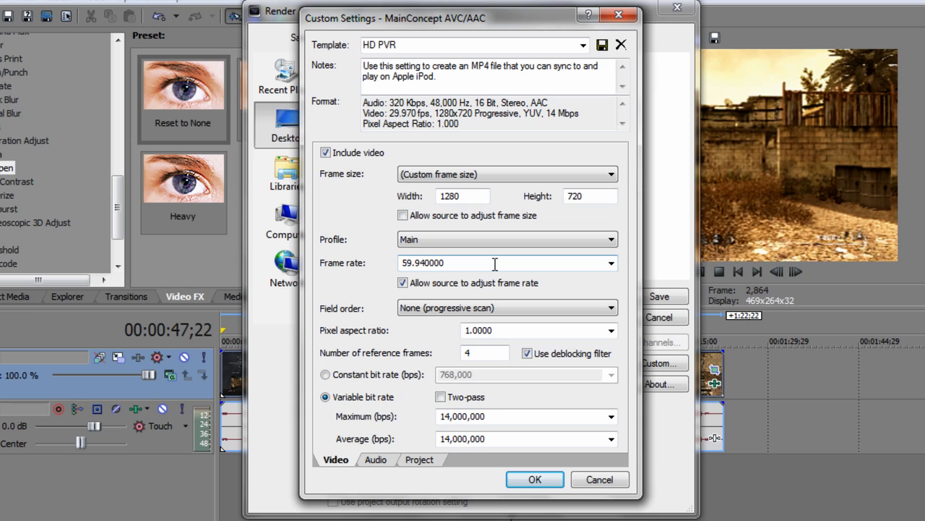
{"action": "mouse_move", "coordinate": [423, 297]}
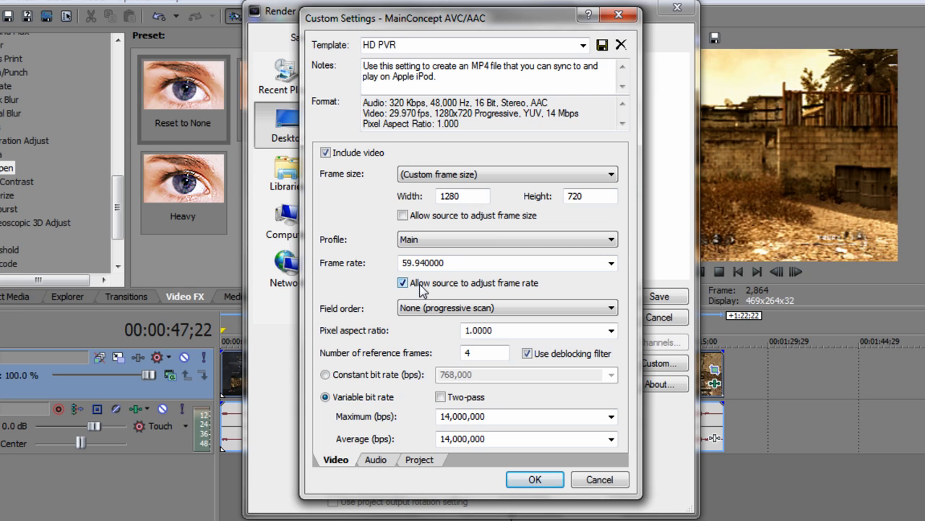
{"action": "left_click", "coordinate": [506, 307]}
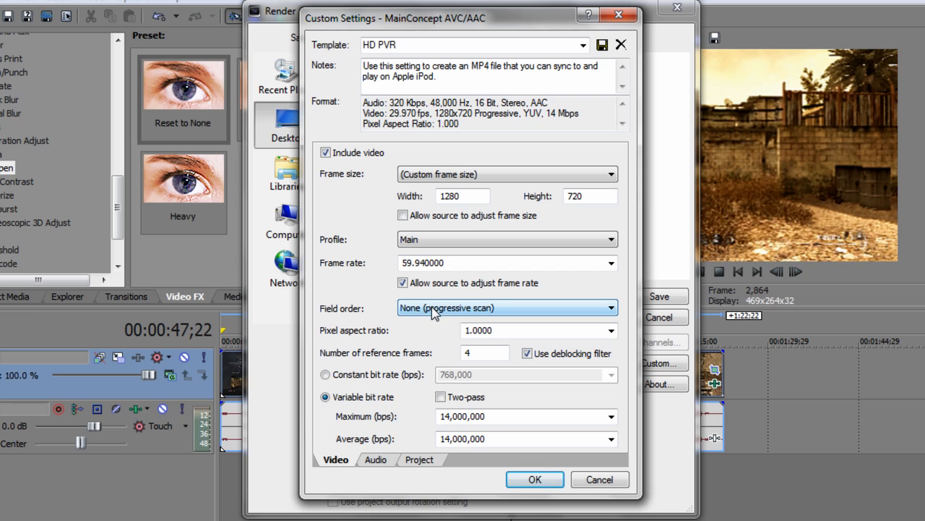
{"action": "mouse_move", "coordinate": [575, 340]}
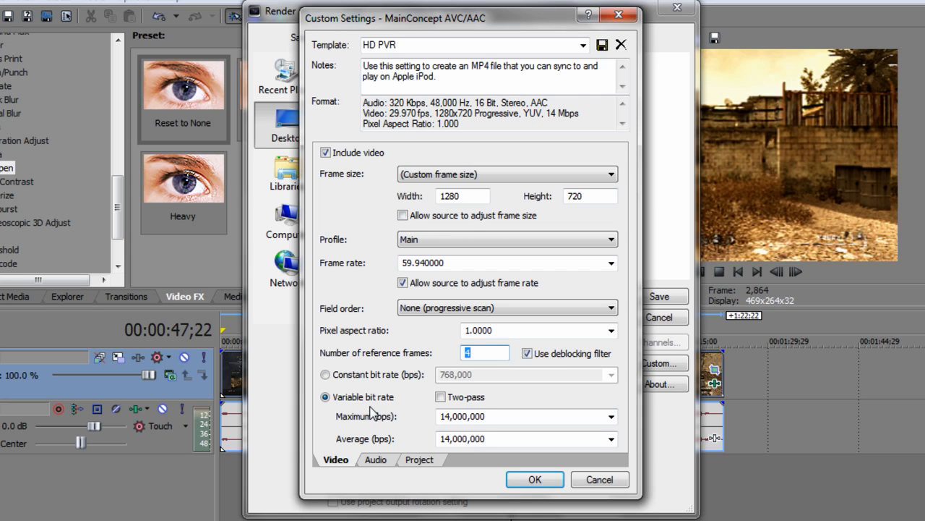
{"action": "mouse_move", "coordinate": [371, 445]}
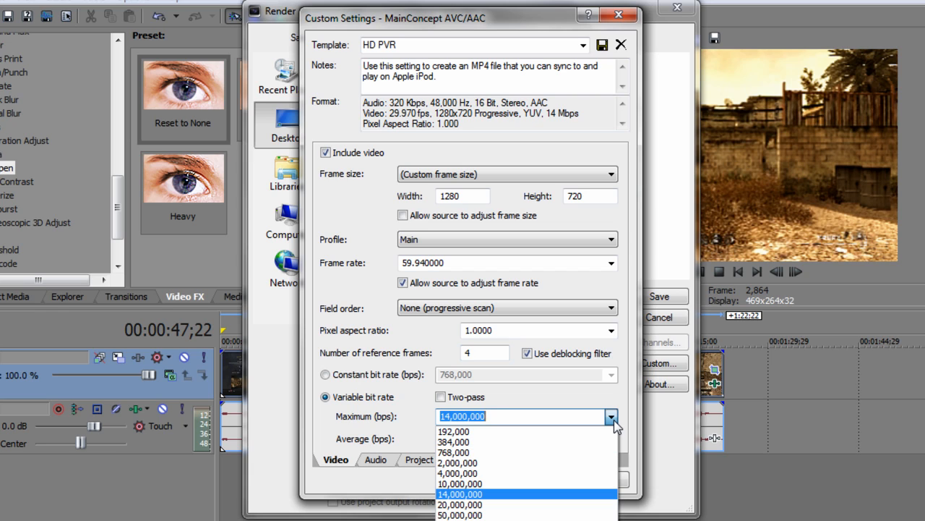
{"action": "left_click", "coordinate": [375, 459]}
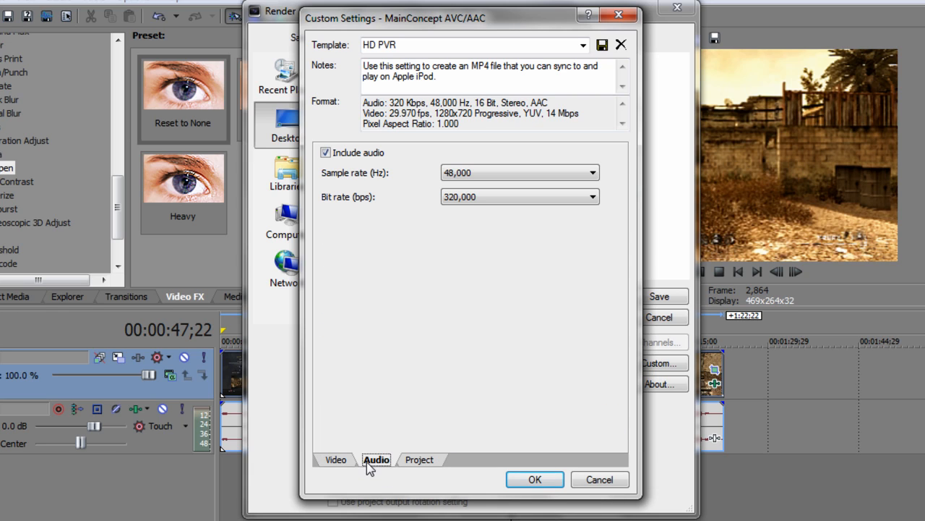
- Confirm audio at 48,000 Hz and 320,000 bps, then view Best project render quality
{"action": "left_click", "coordinate": [592, 172]}
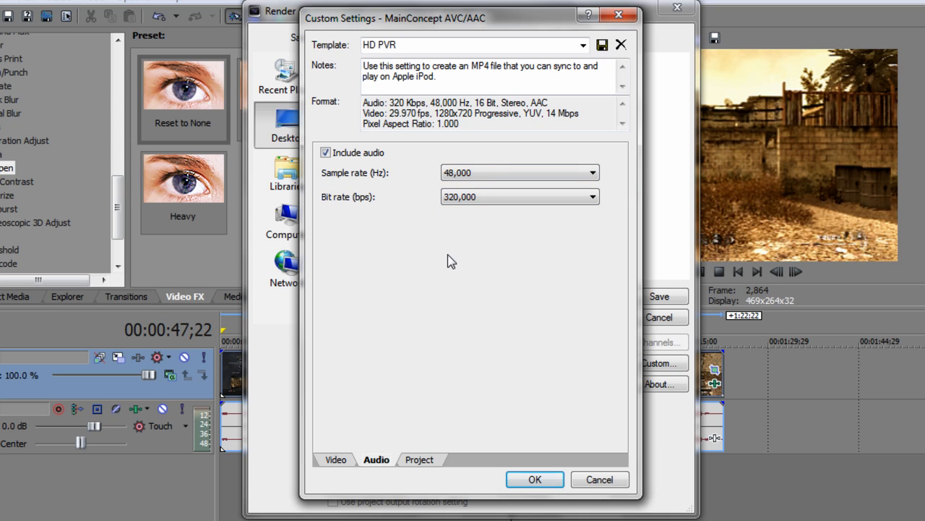
{"action": "left_click", "coordinate": [591, 197]}
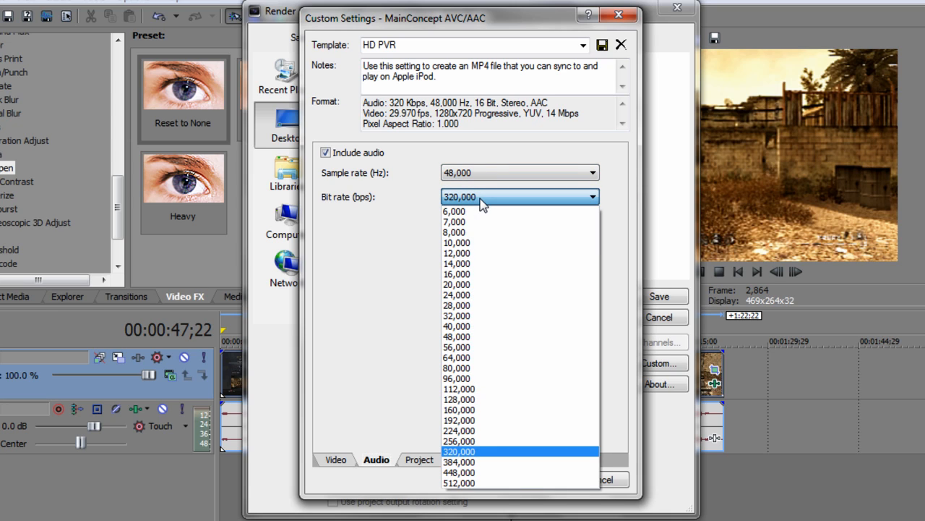
{"action": "left_click", "coordinate": [419, 459]}
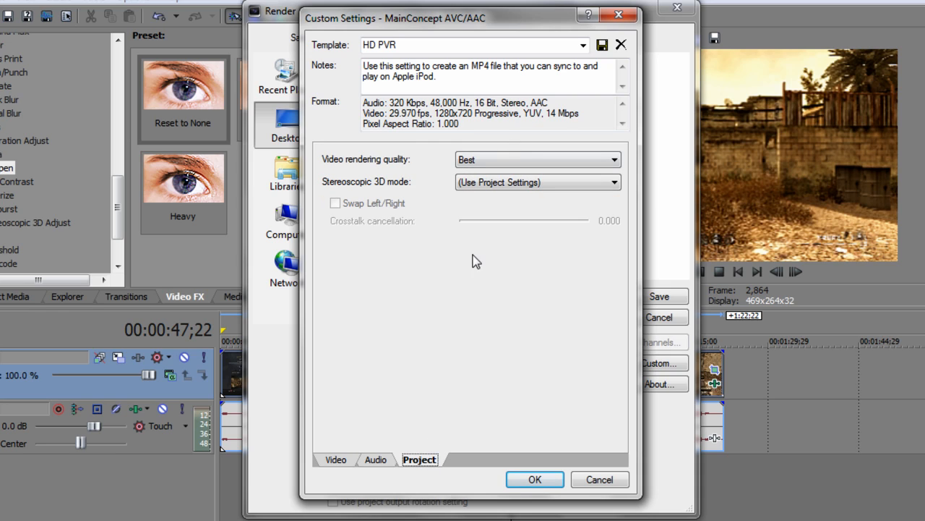
{"action": "mouse_move", "coordinate": [495, 160]}
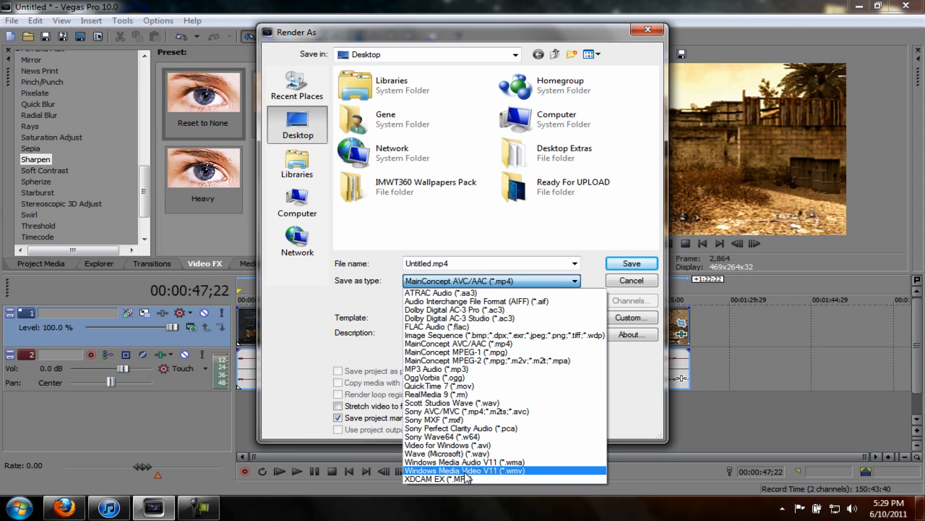
- Change the output type to Windows Media Video V11 (*.wmv) and browse its templates
{"action": "left_click", "coordinate": [465, 470]}
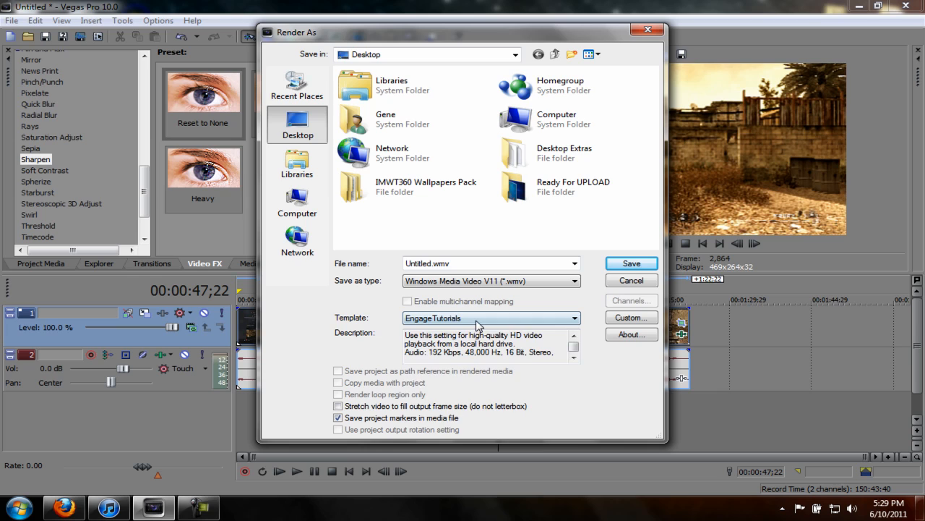
{"action": "left_click", "coordinate": [574, 318]}
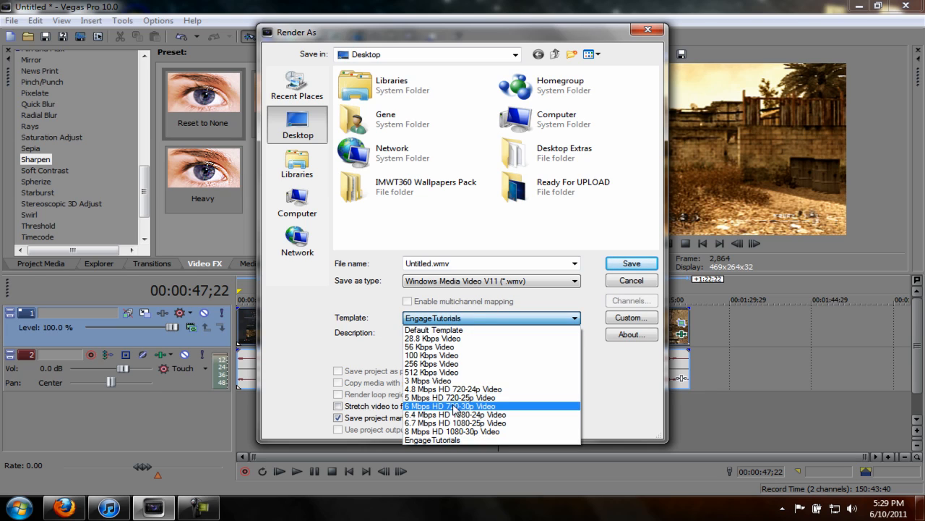